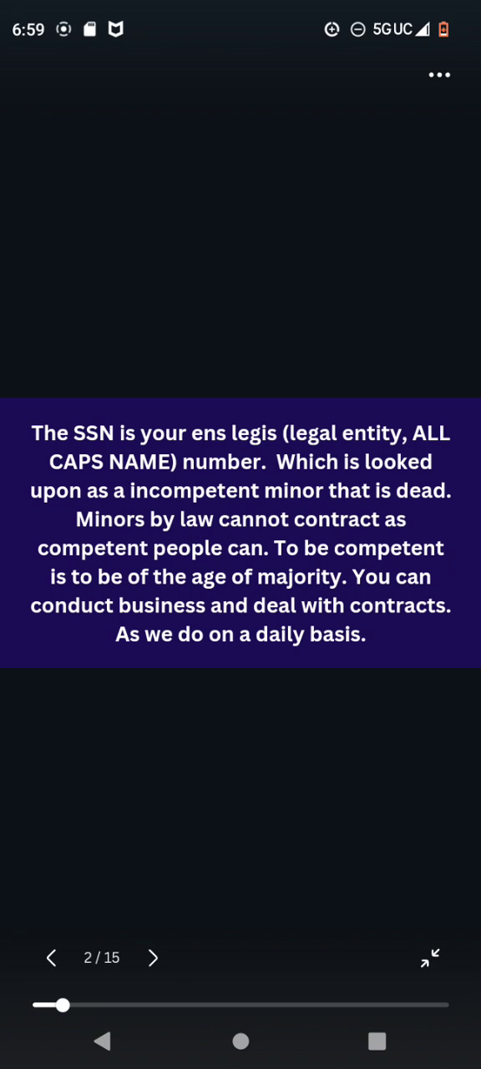
Advance the presentation to slide 3, explaining what a Social Security number is
click(153, 959)
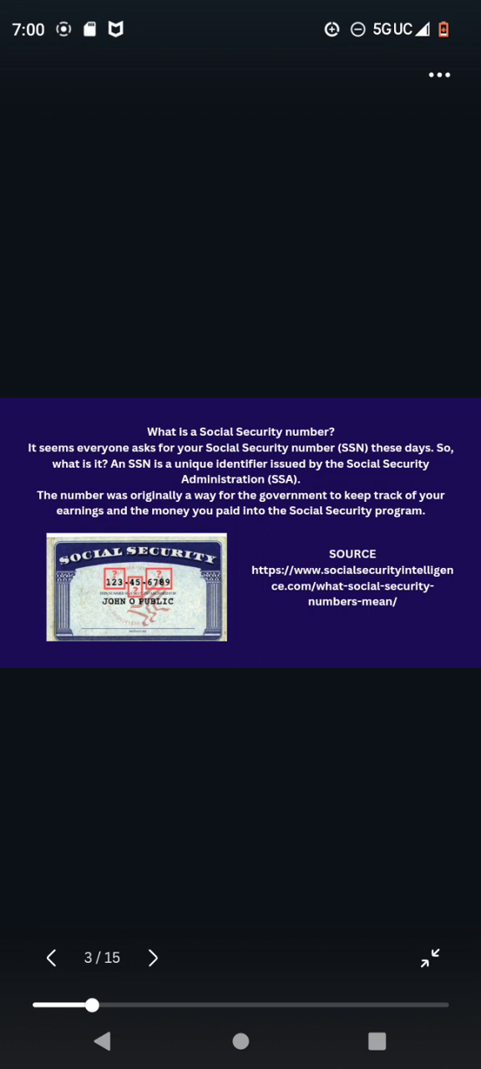
Advance past slide 4 to slide 5 on incompetent versus competent entities
click(153, 959)
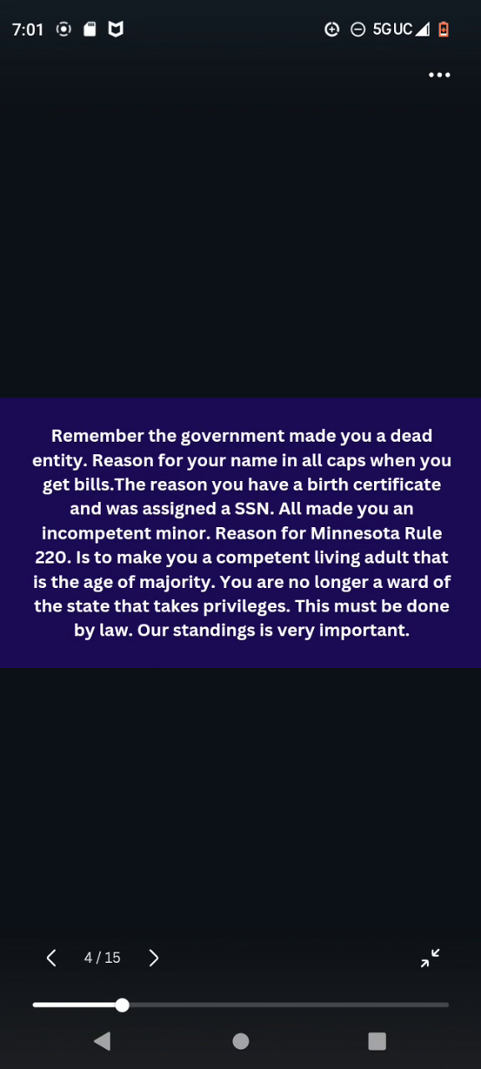
click(154, 958)
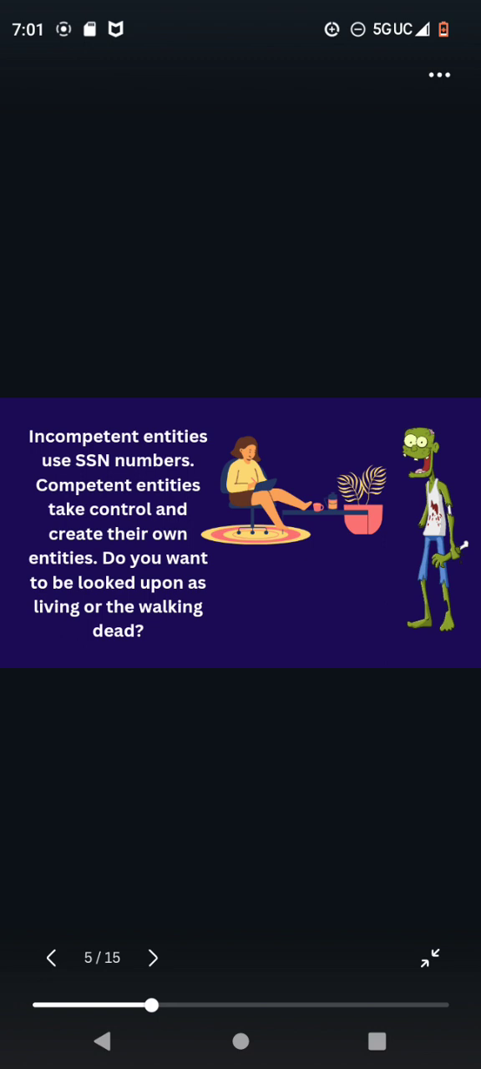
Advance past the credit card definitions slide to slide 7 on SSN as credit extension
click(154, 958)
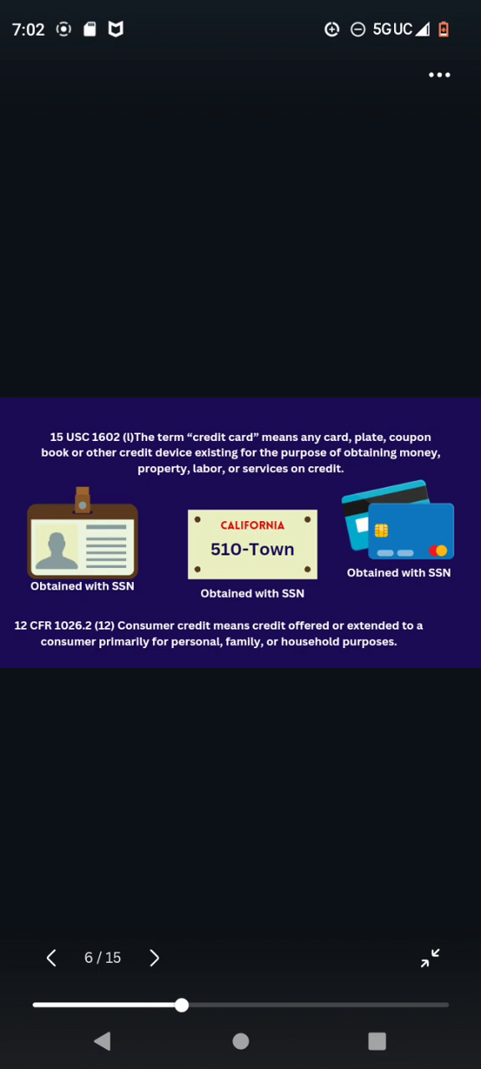
click(154, 959)
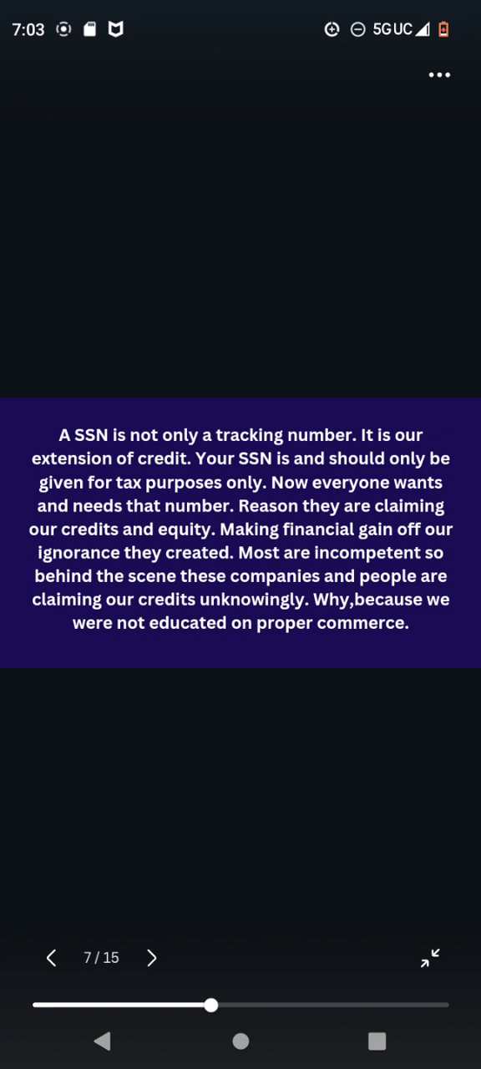
Advance to slide 8 showing the US Debt Clock screenshot
click(152, 958)
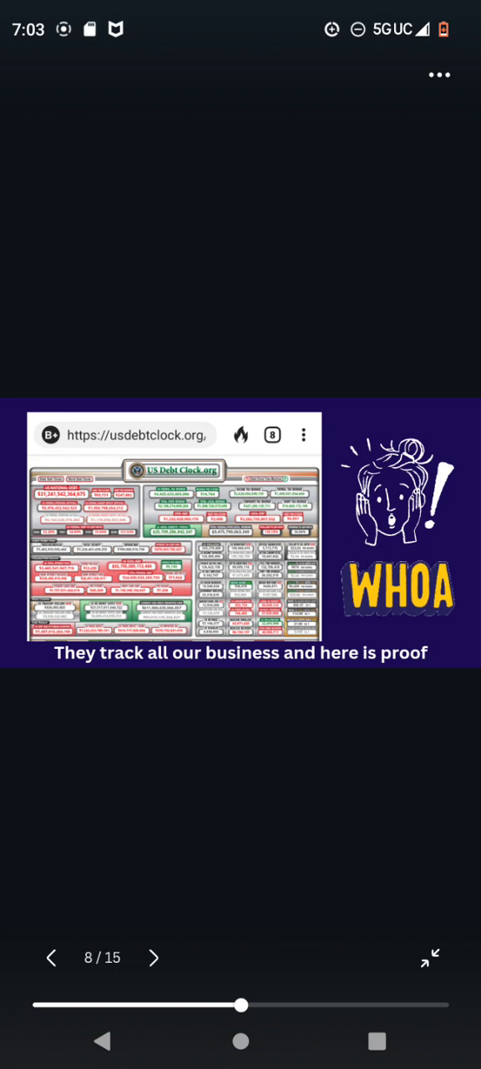
Advance past slide 9's questions to slide 10 on the billing error process
click(153, 959)
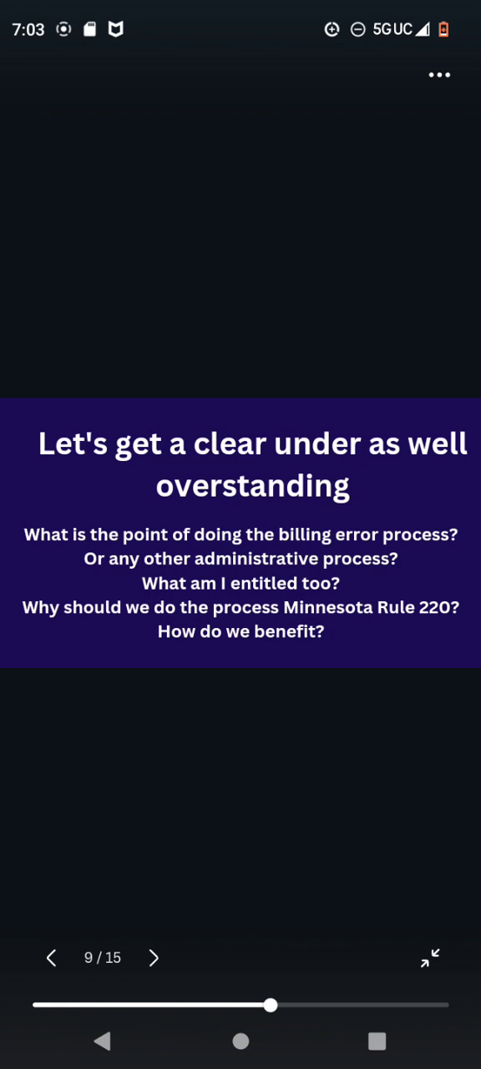
click(154, 958)
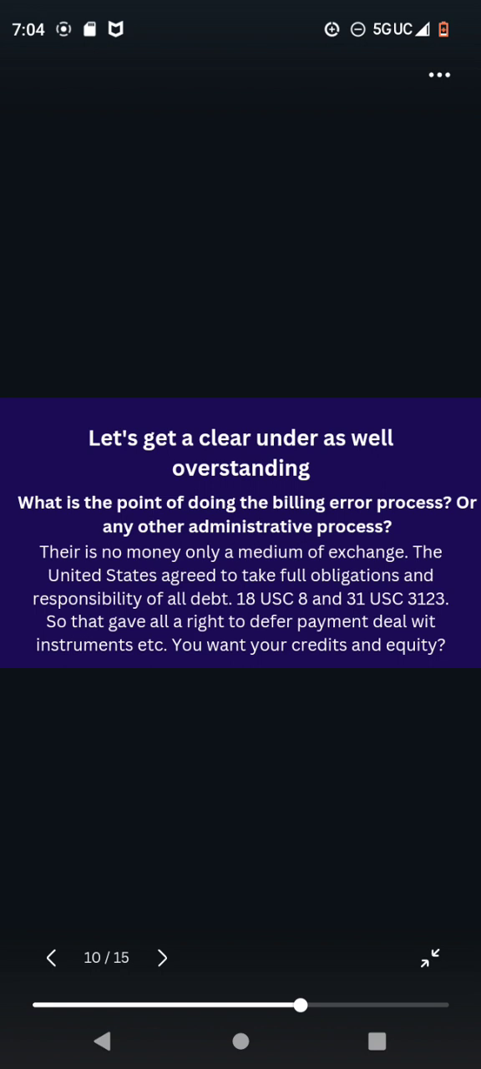
Advance from slide 10 to slide 11 on what one is entitled to
click(161, 959)
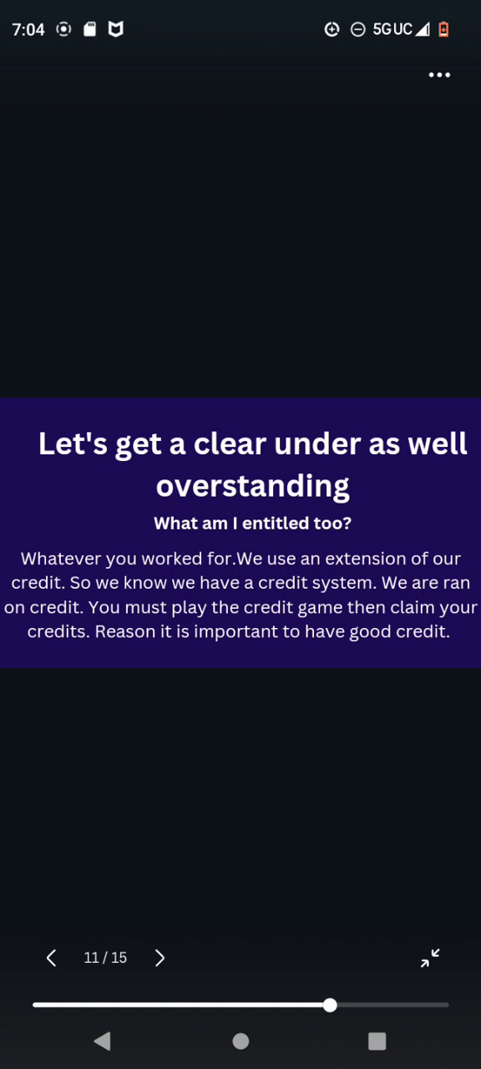
Advance past slide 12 on why to do the process to slide 13
click(158, 958)
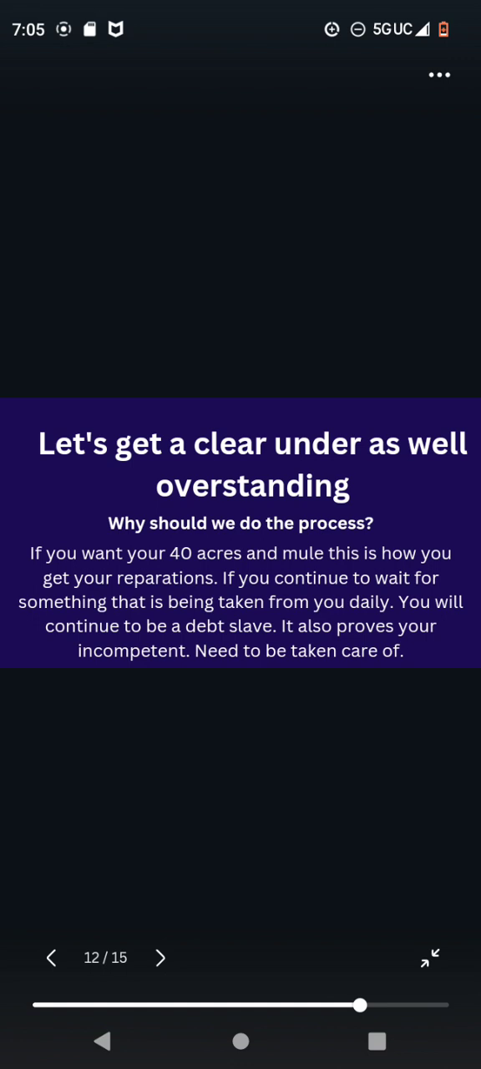
mouse_move(161, 958)
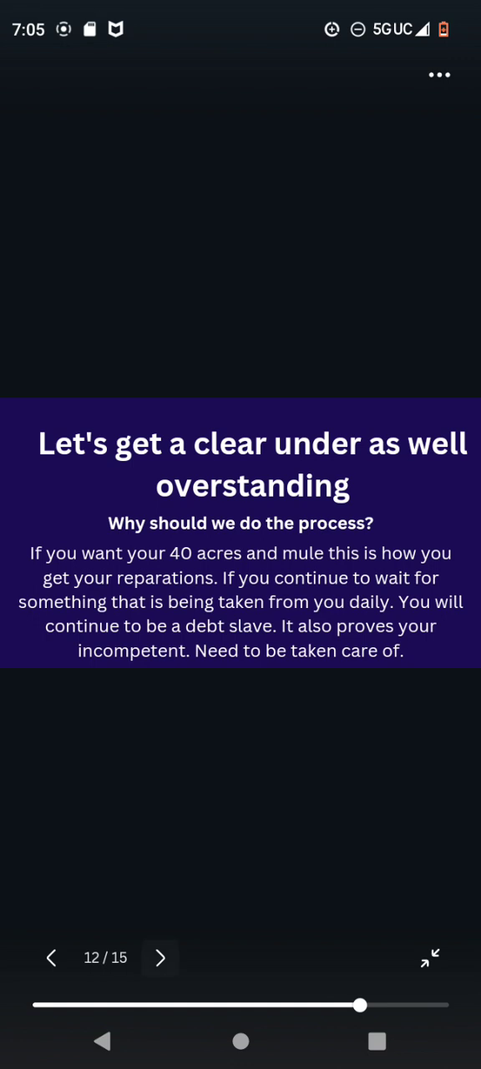
click(160, 958)
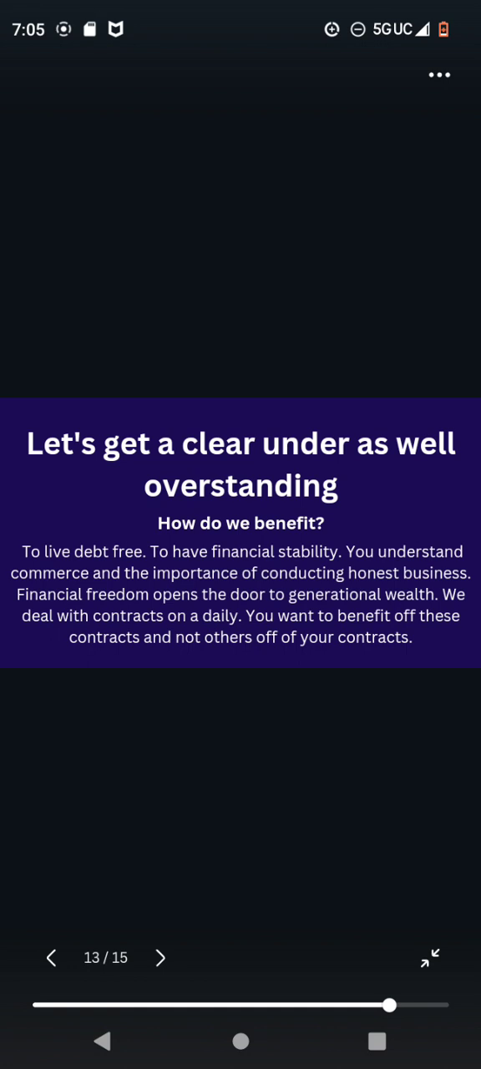
Advance past slide 14 on choosing your standing to the final 'Hope You Enjoyed' slide
click(160, 959)
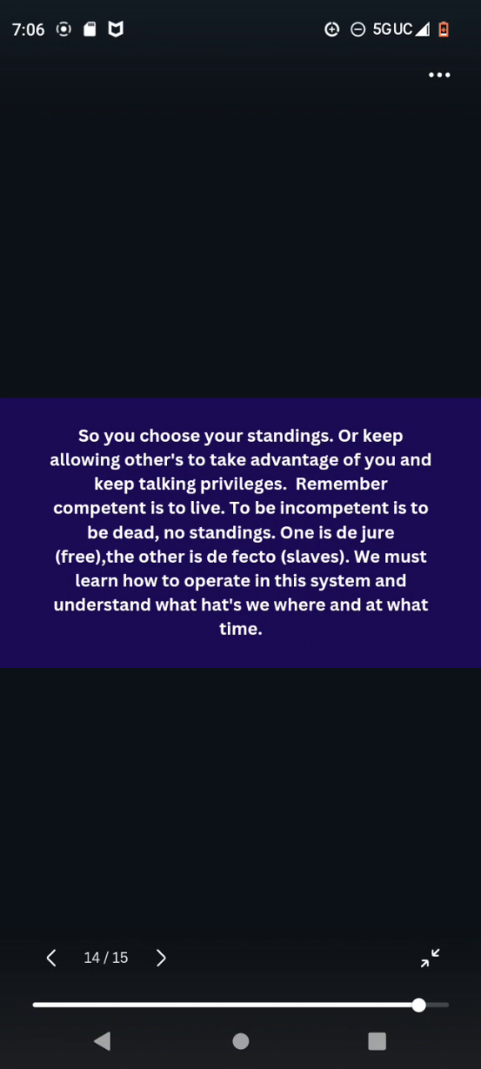
click(161, 958)
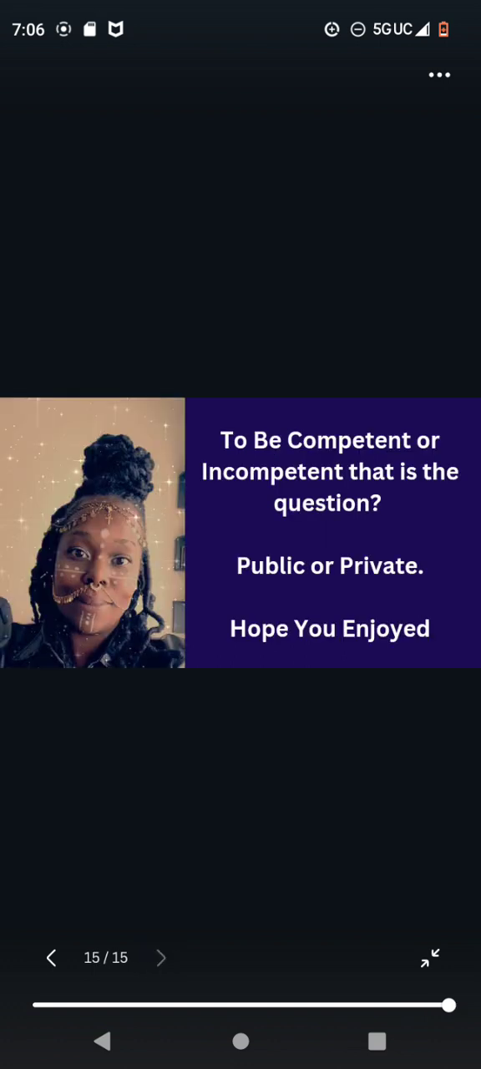